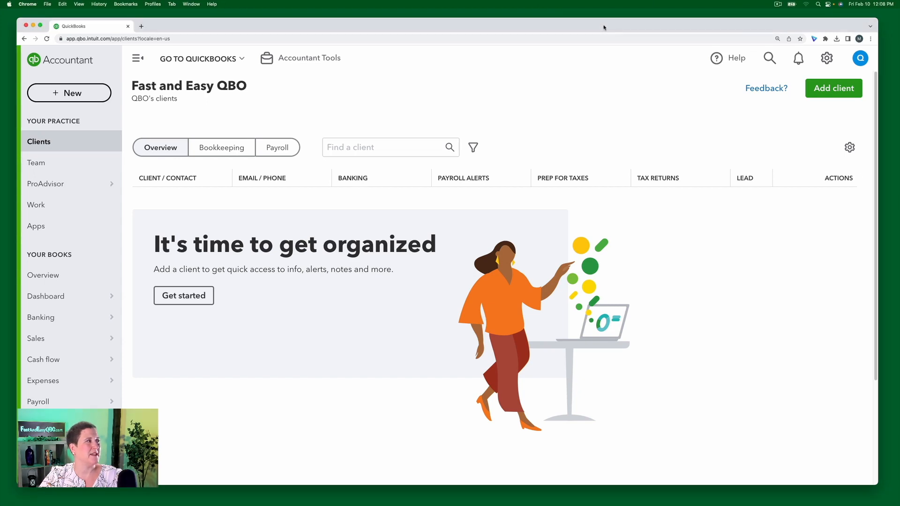
Step: From the empty client list, open the ProAdvisor menu to reveal Benefits and Training
left_click(558, 98)
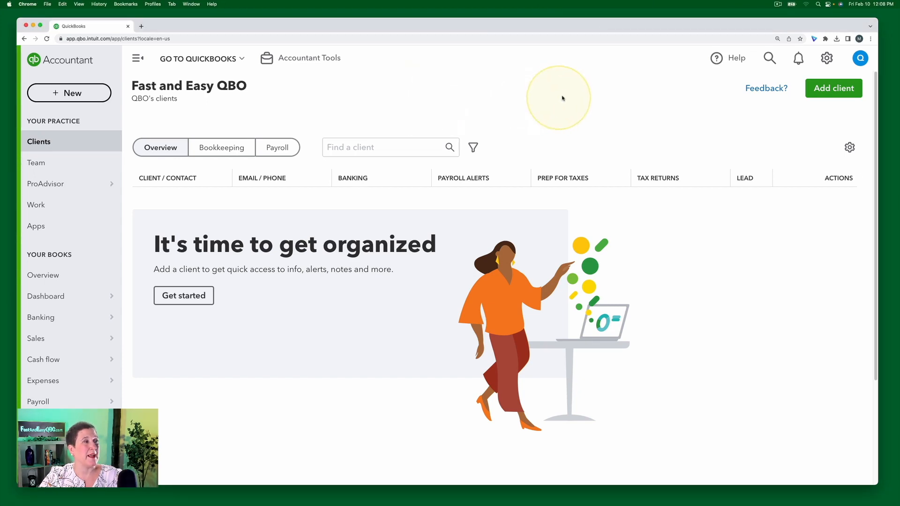
mouse_move(396, 85)
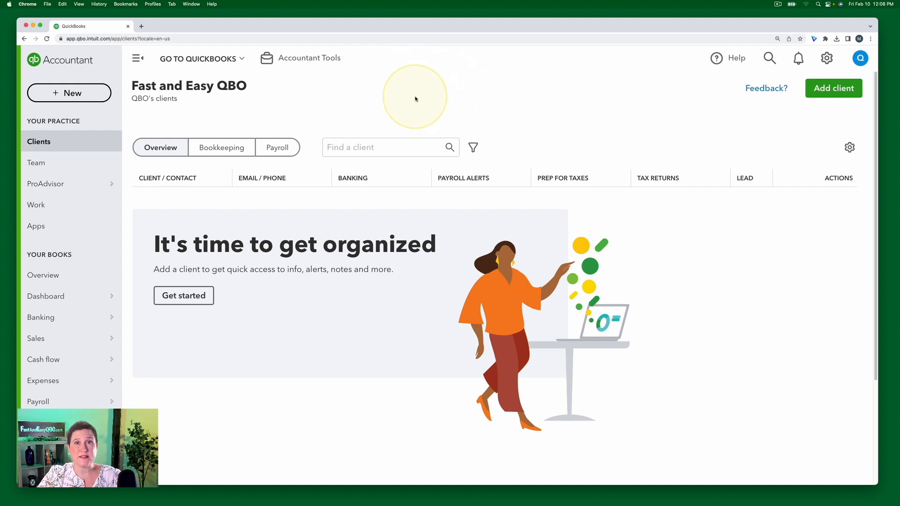
mouse_move(336, 101)
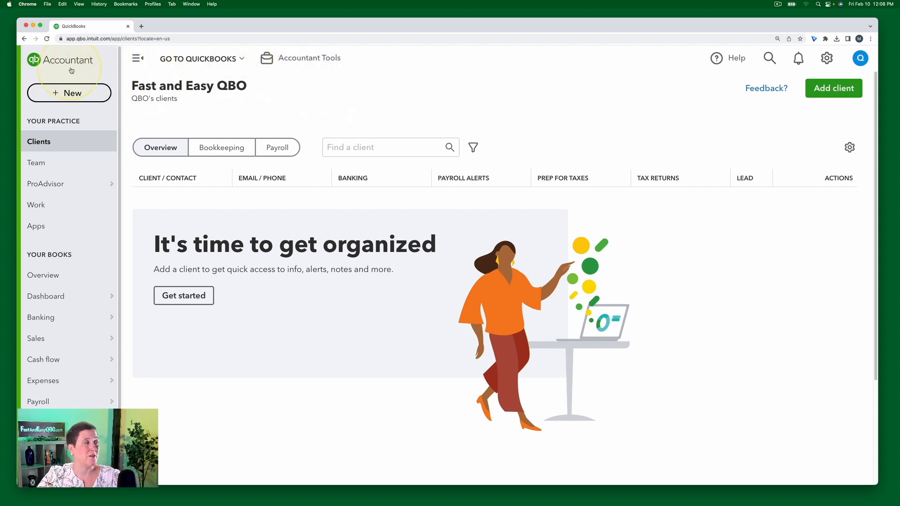
mouse_move(67, 296)
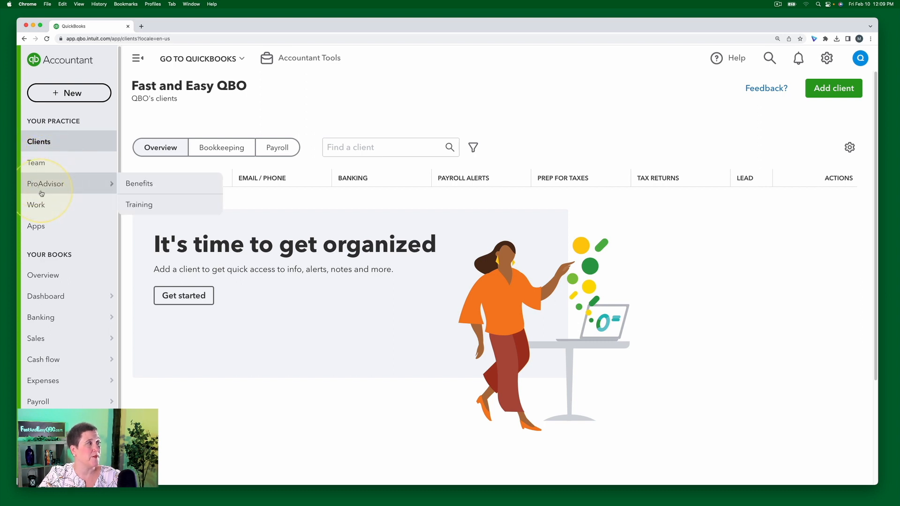
mouse_move(118, 184)
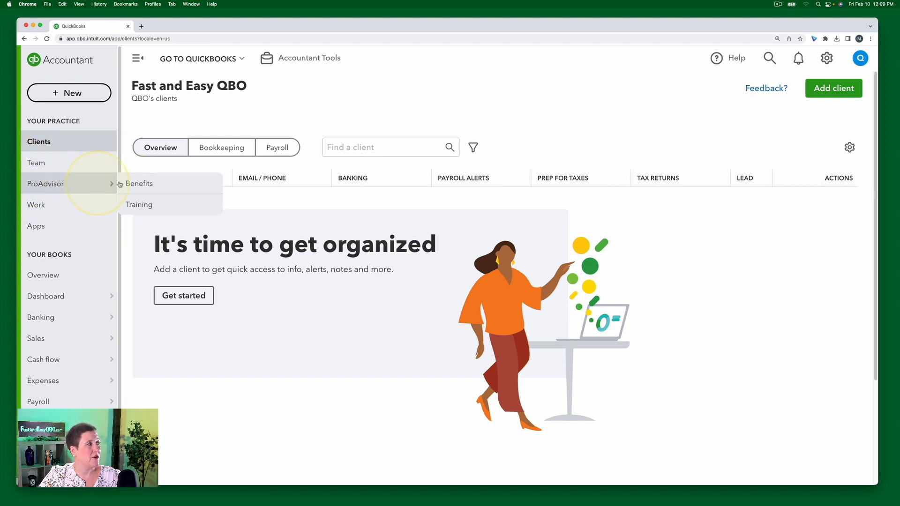
Step: Go to ProAdvisor Training, showing the new training portal and training hub
left_click(139, 204)
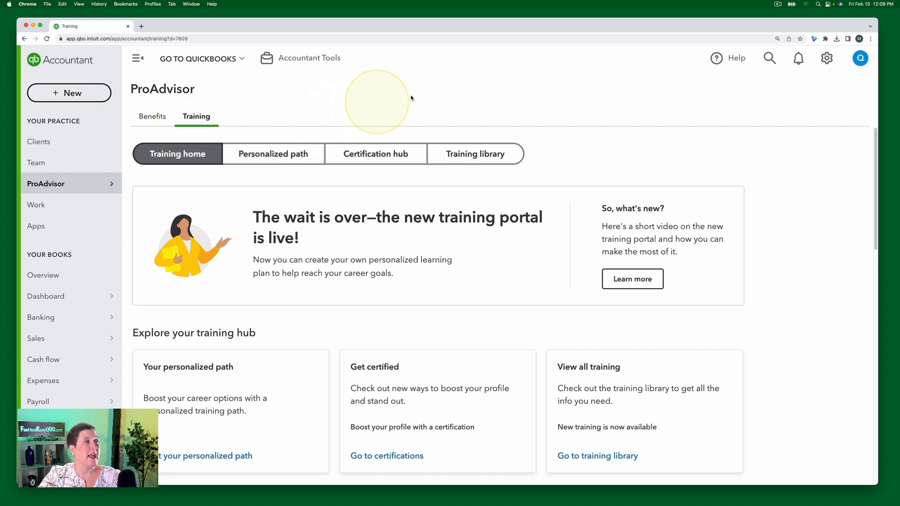
mouse_move(475, 154)
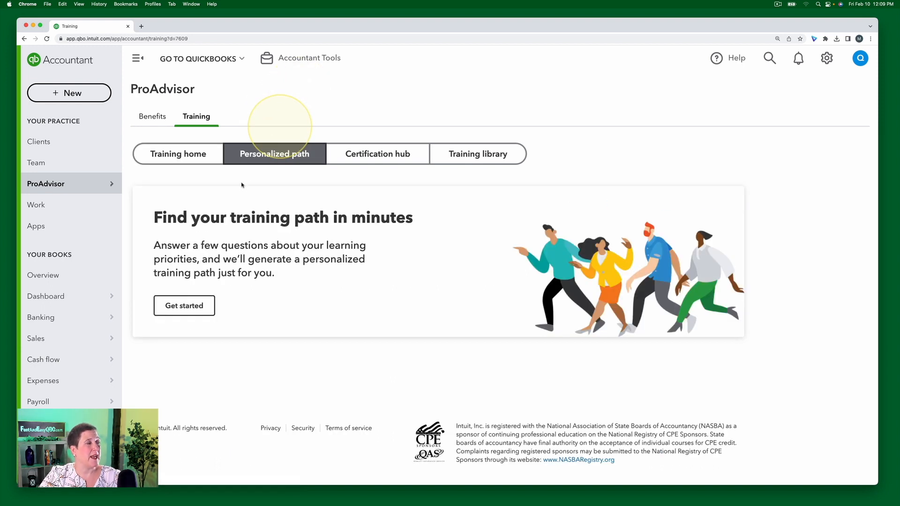
mouse_move(310, 236)
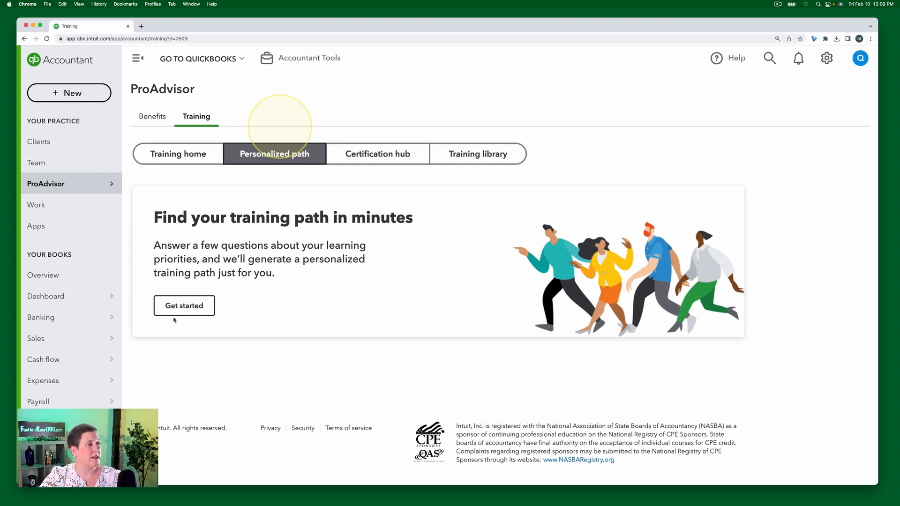
Step: Start the personalized path questionnaire and select QuickBooks Online under Product training
left_click(184, 305)
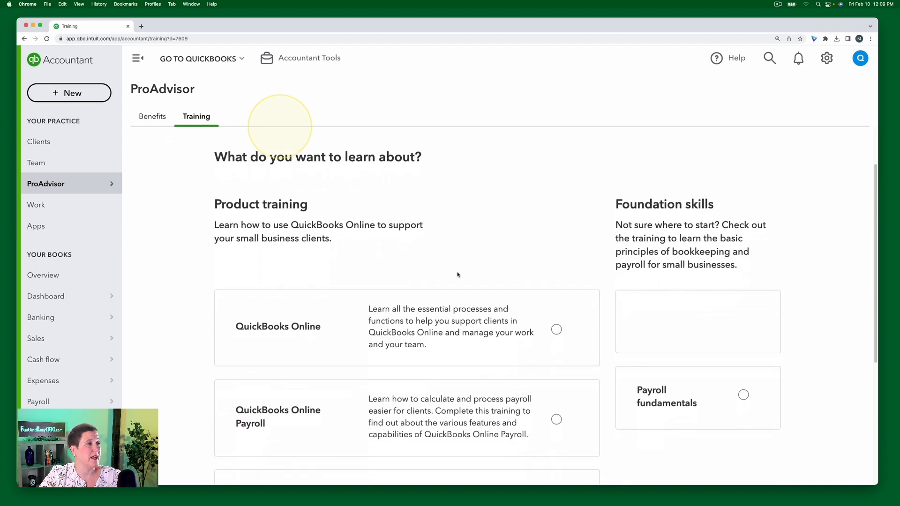
scroll("down", 3)
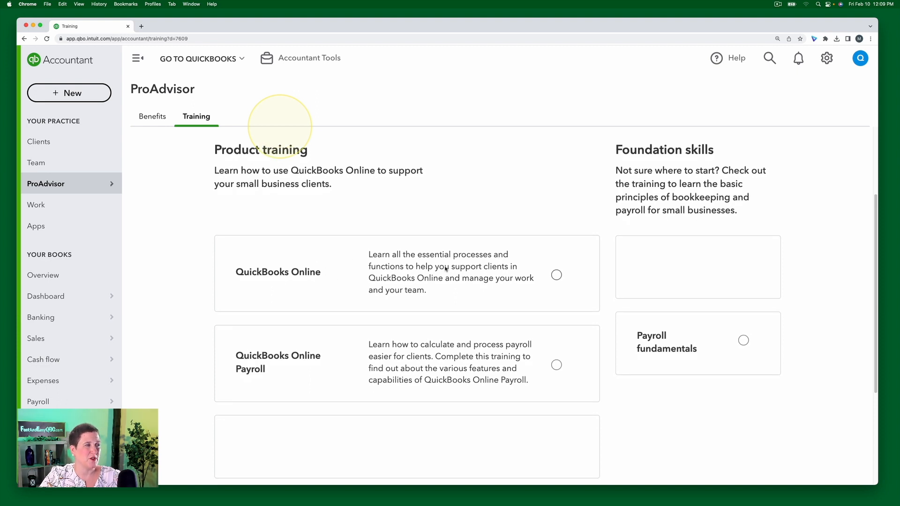
mouse_move(347, 372)
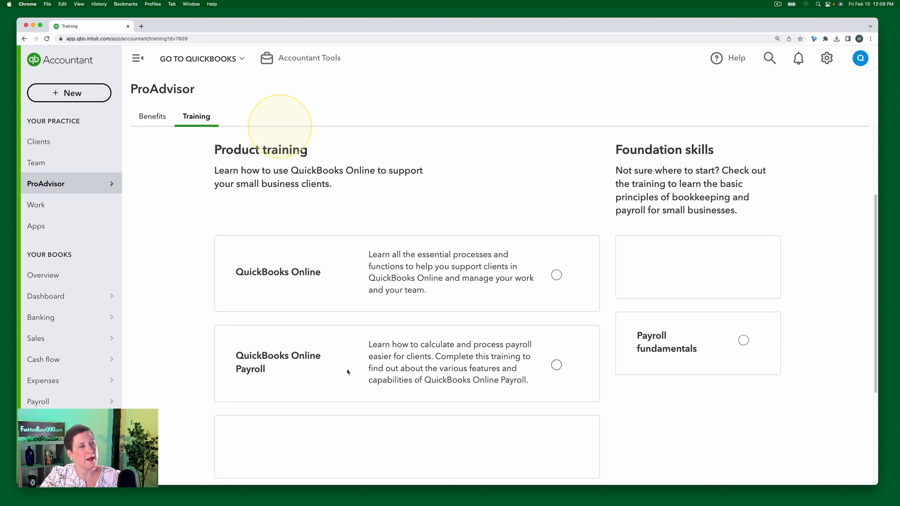
mouse_move(660, 389)
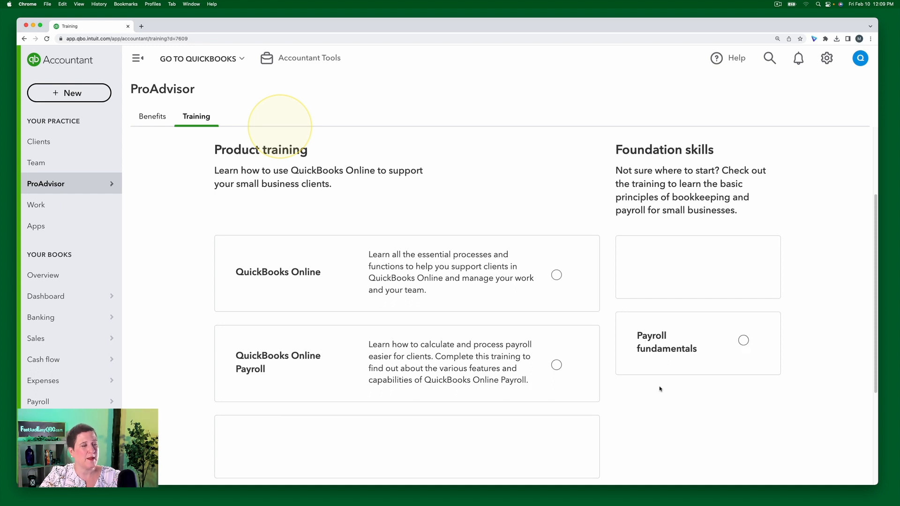
scroll("down", 3)
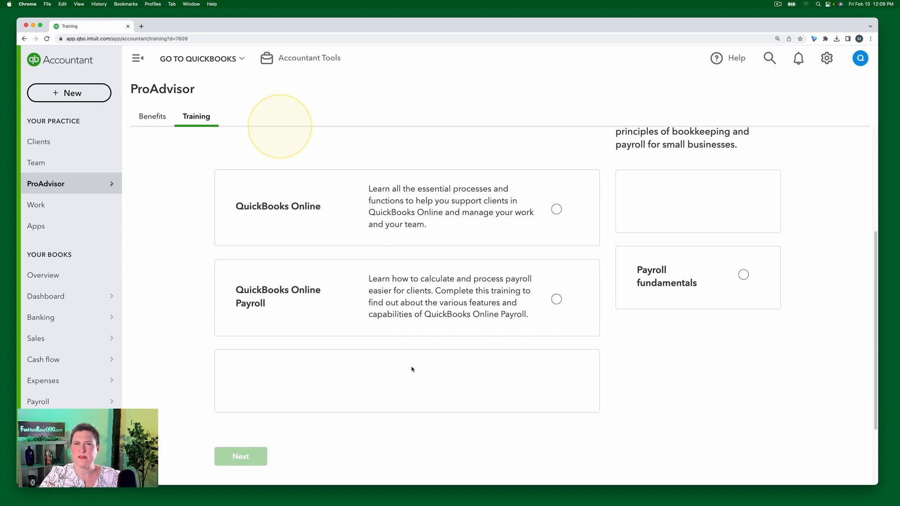
mouse_move(642, 334)
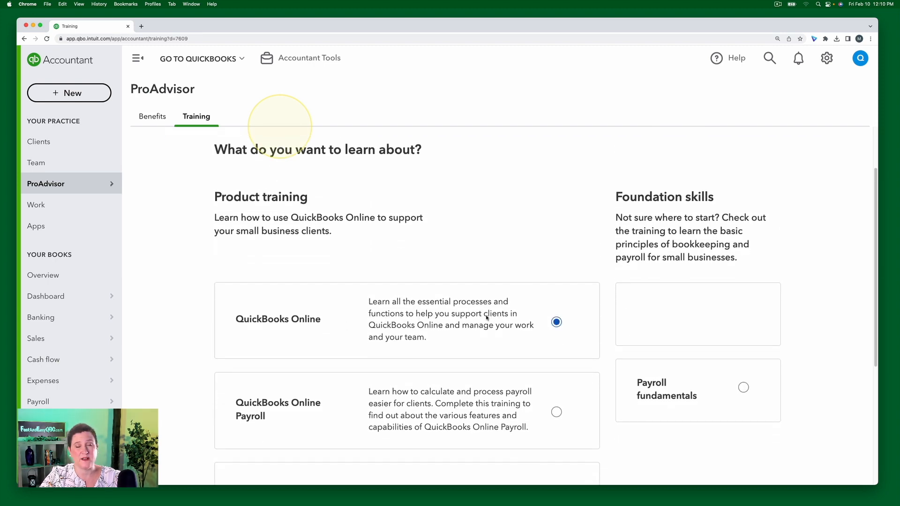
scroll("down", 3)
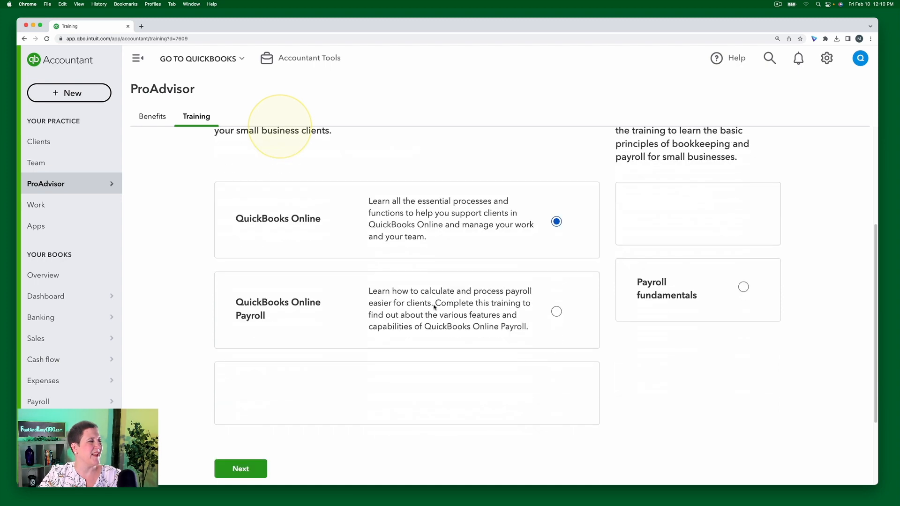
scroll("down", 3)
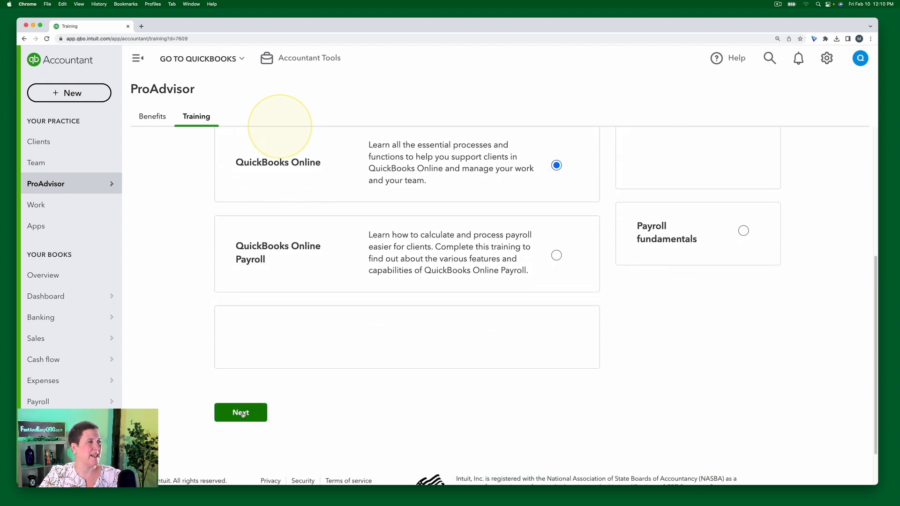
Step: Choose 'I'd like to take the QuickBooks Online certification pathway' and submit the questionnaire
left_click(240, 412)
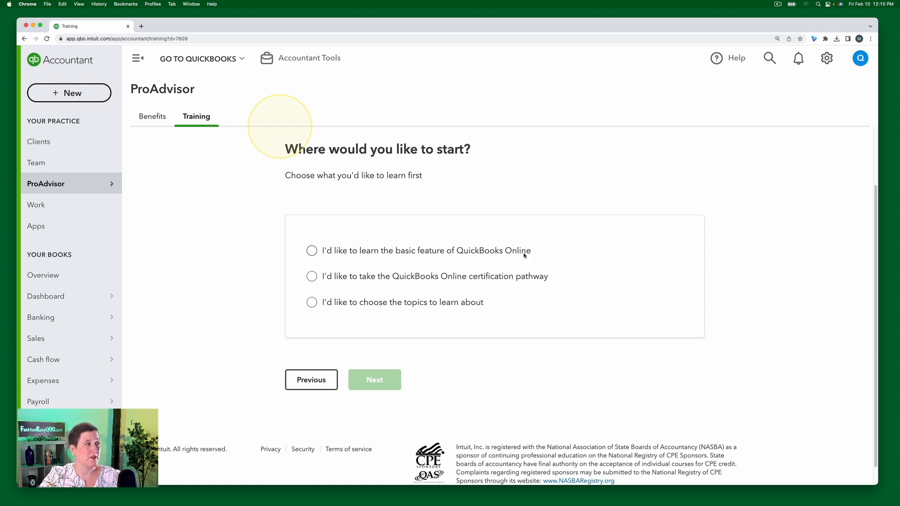
mouse_move(410, 285)
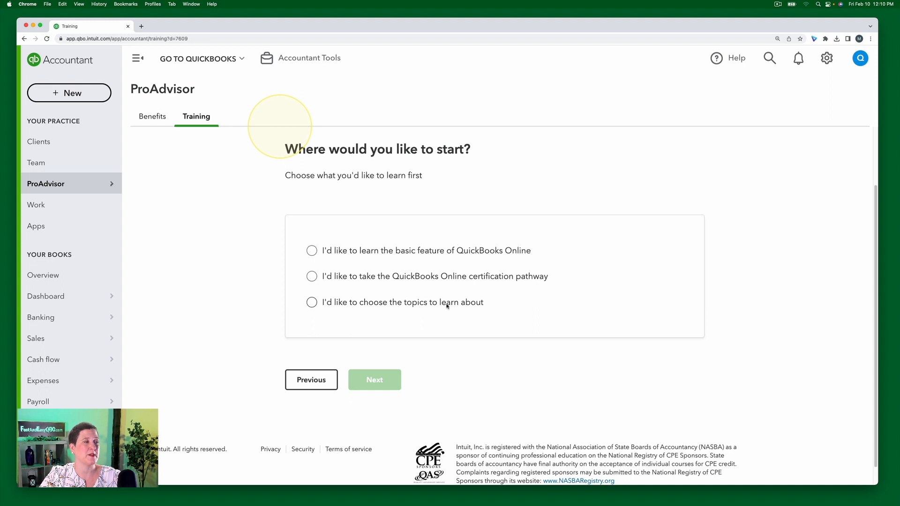
left_click(312, 276)
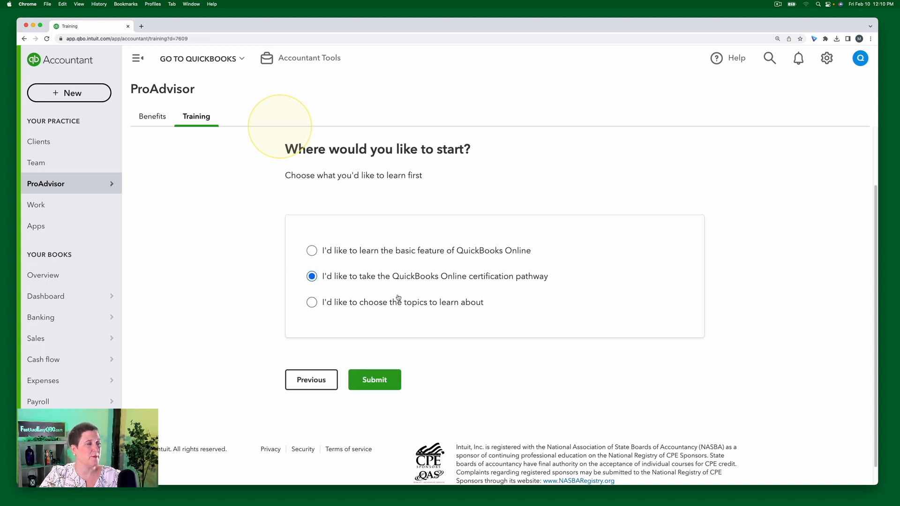
left_click(374, 379)
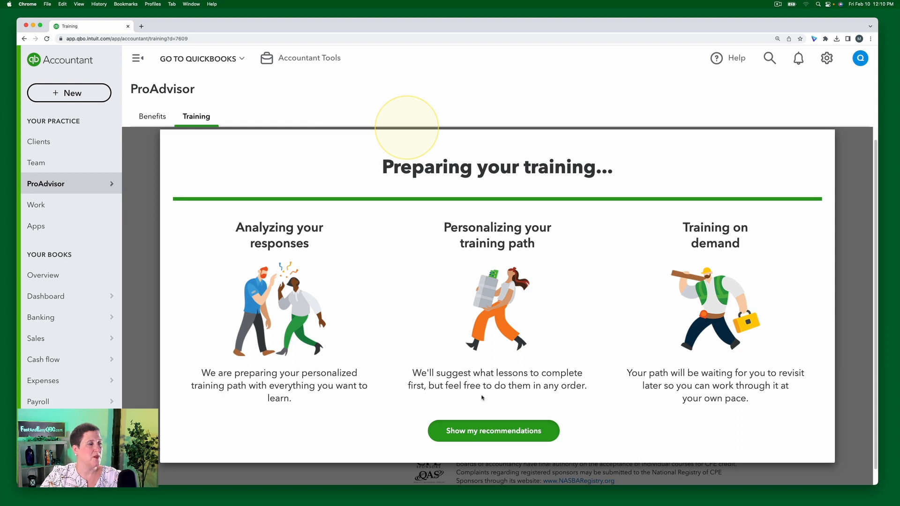
left_click(493, 431)
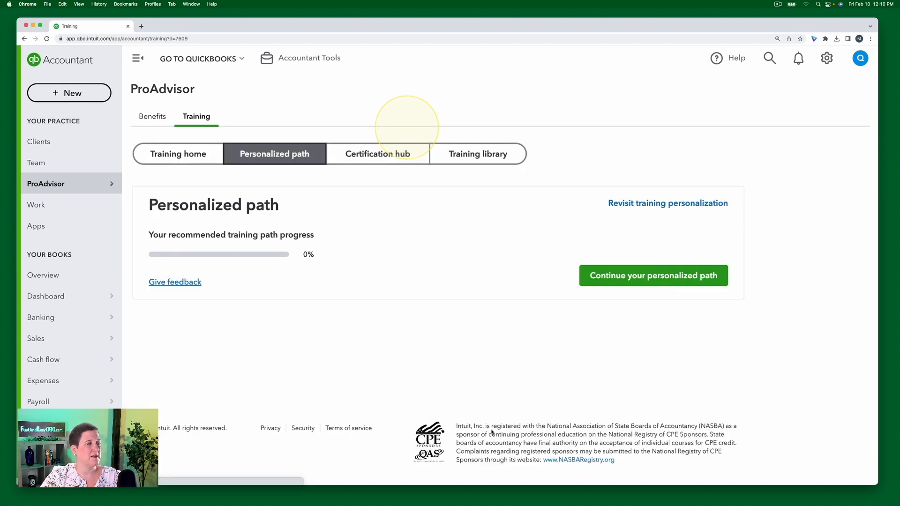
scroll("down", 3)
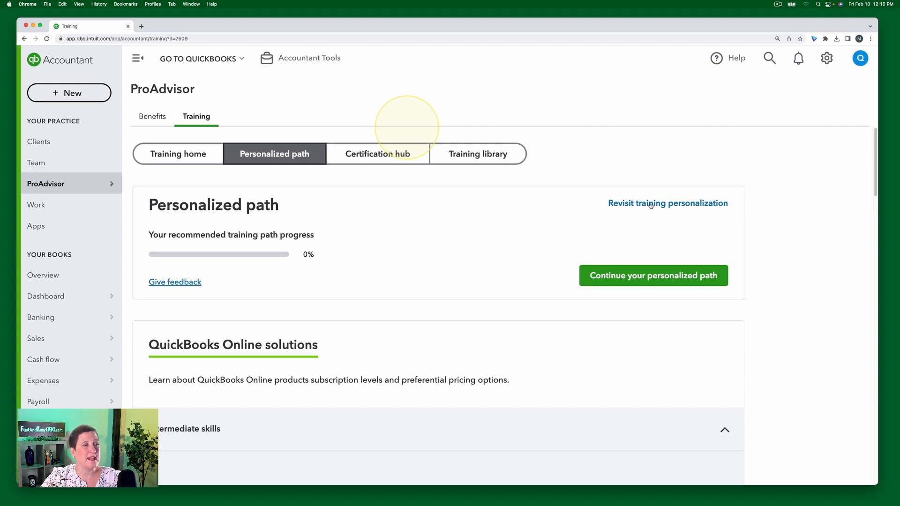
mouse_move(683, 208)
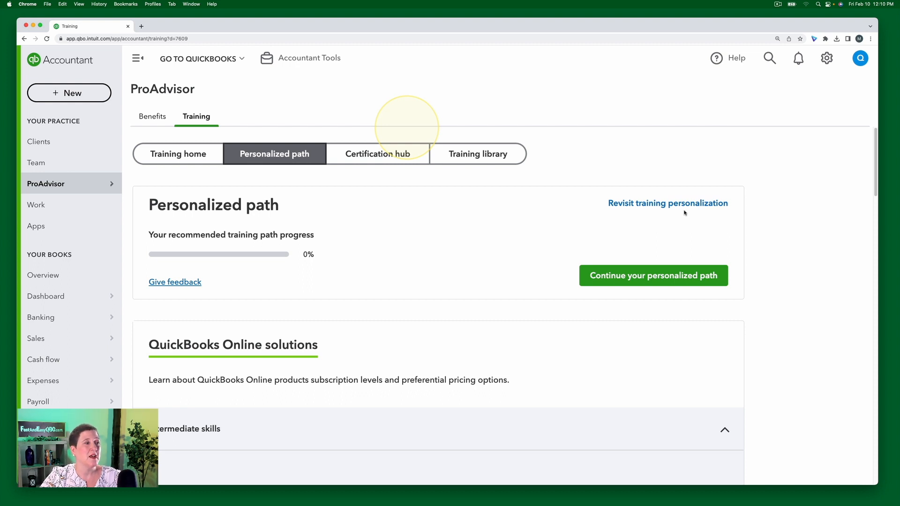
scroll("down", 3)
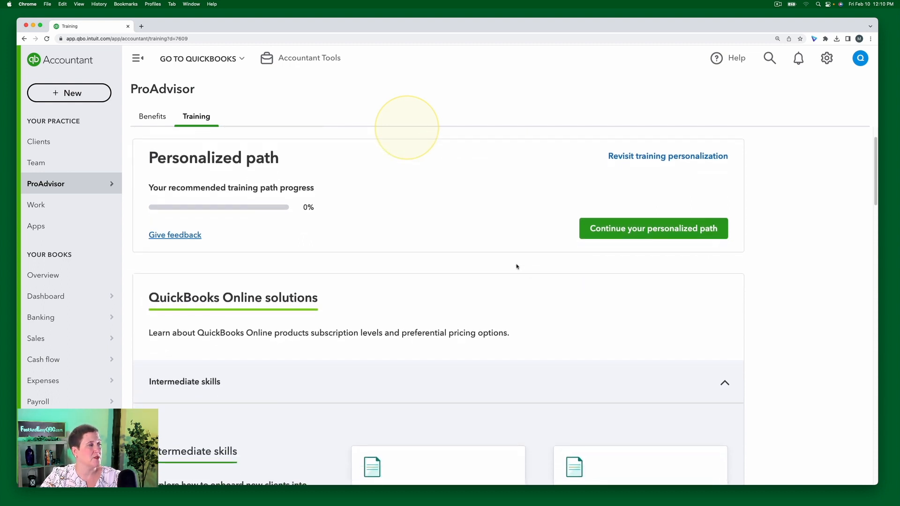
scroll("down", 3)
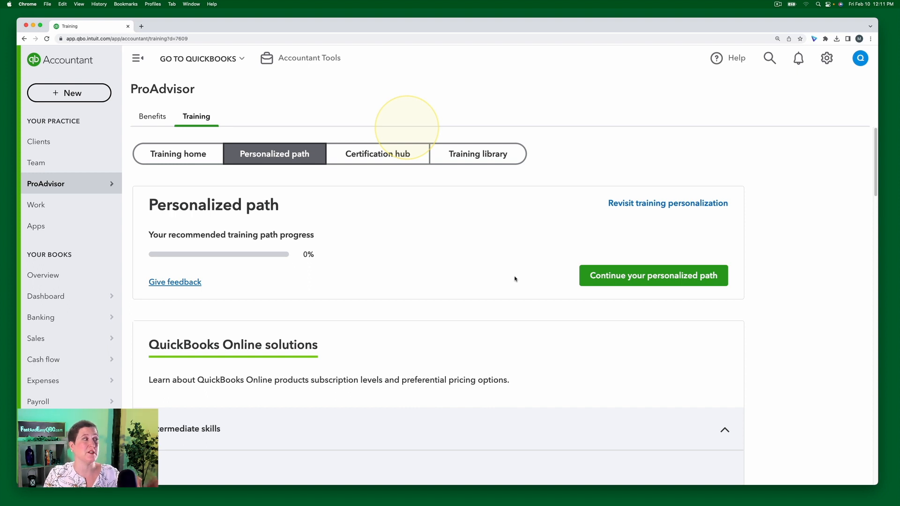
mouse_move(442, 187)
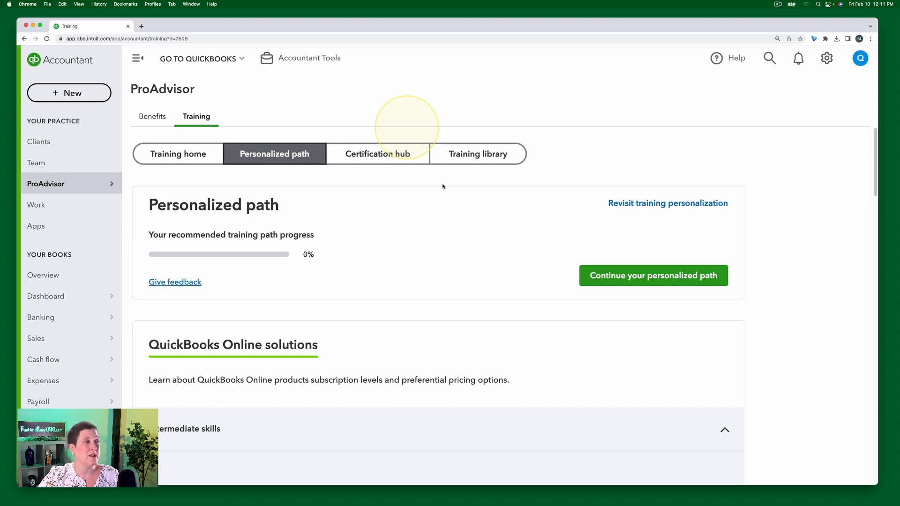
scroll("down", 3)
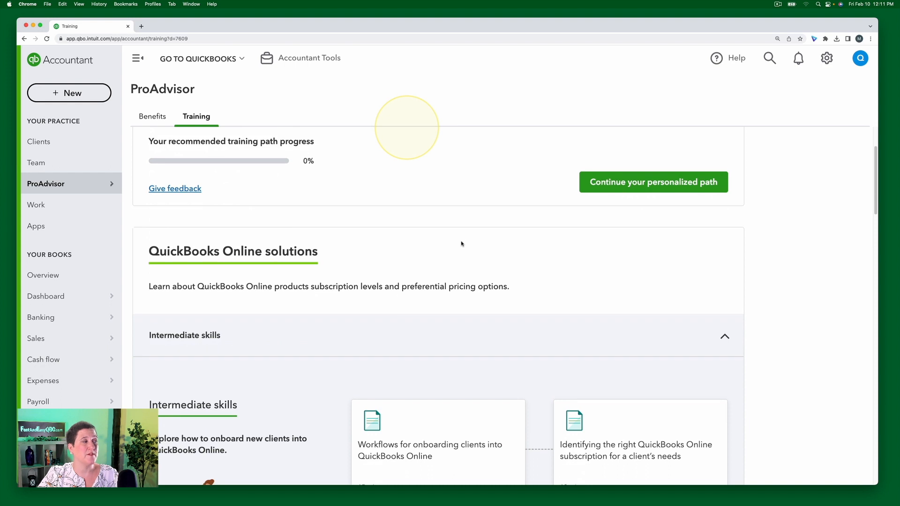
scroll("down", 3)
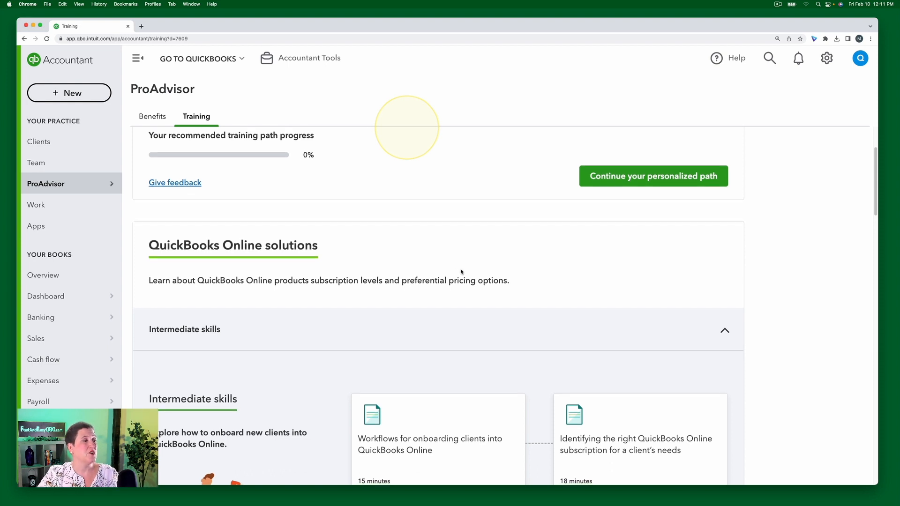
Step: Scroll the path's course sections and collapse Intermediate skills under QuickBooks Online solutions
scroll("down", 3)
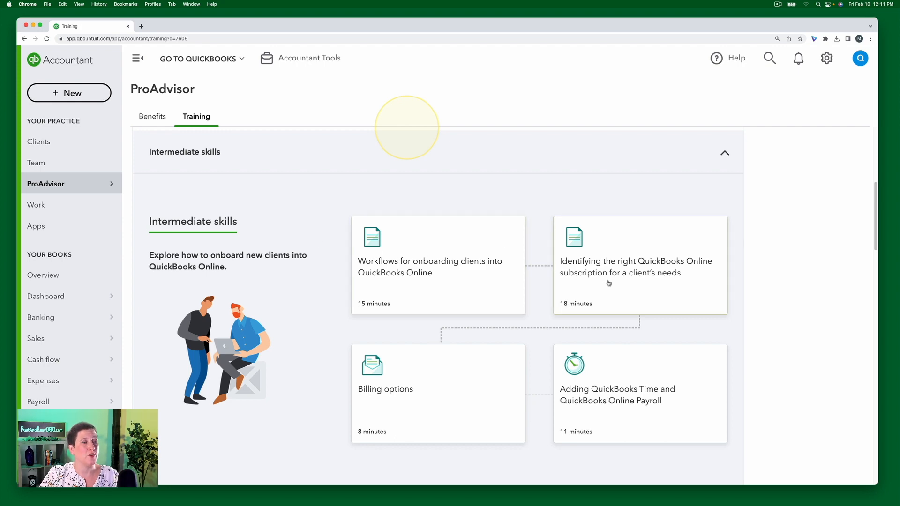
scroll("down", 3)
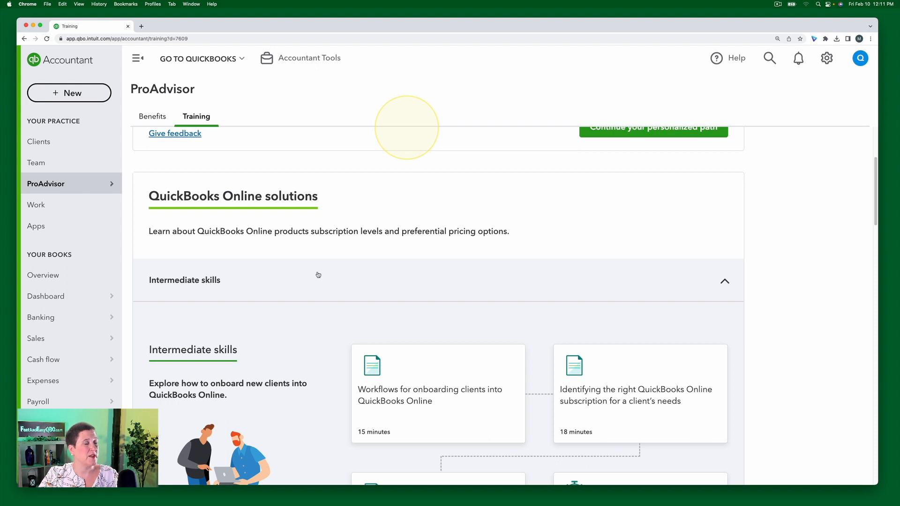
mouse_move(304, 209)
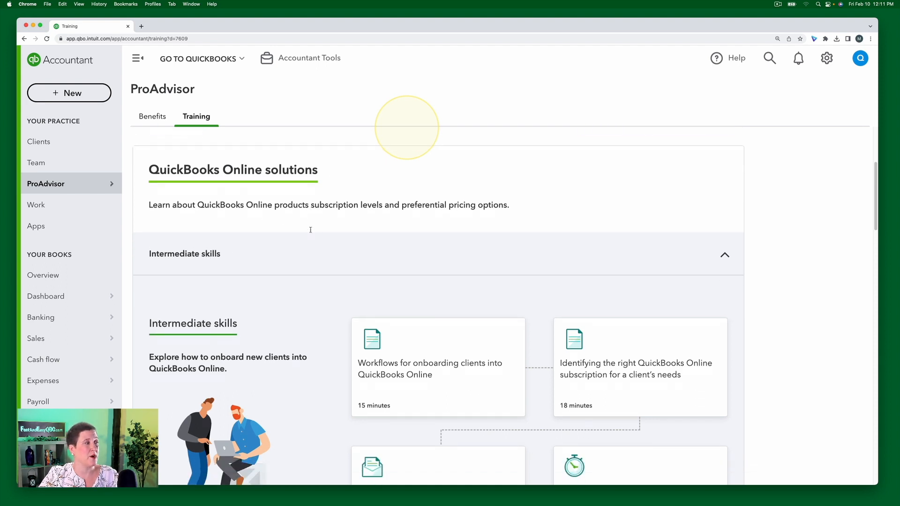
scroll("down", 3)
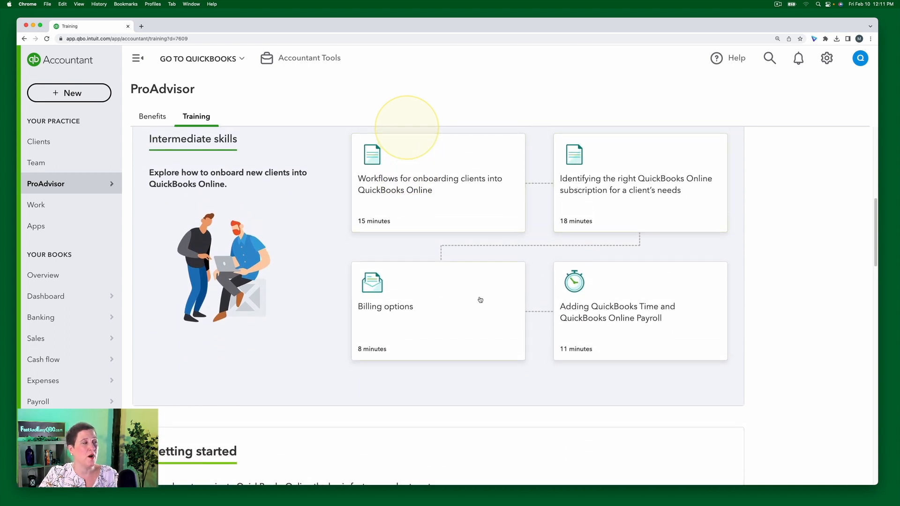
scroll("down", 3)
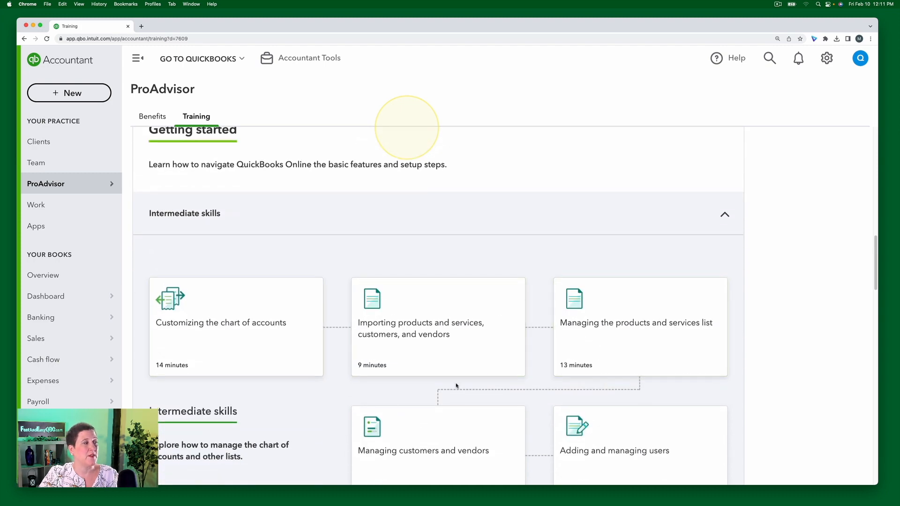
scroll("down", 3)
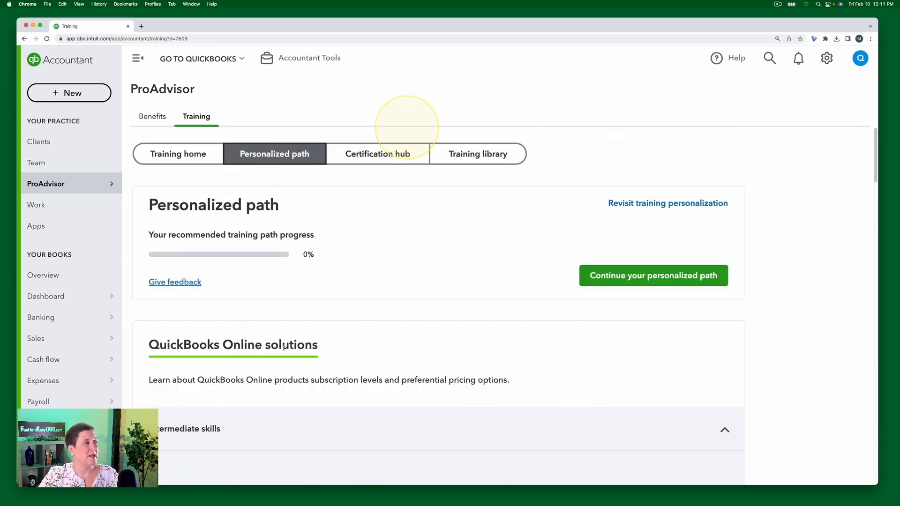
scroll("down", 3)
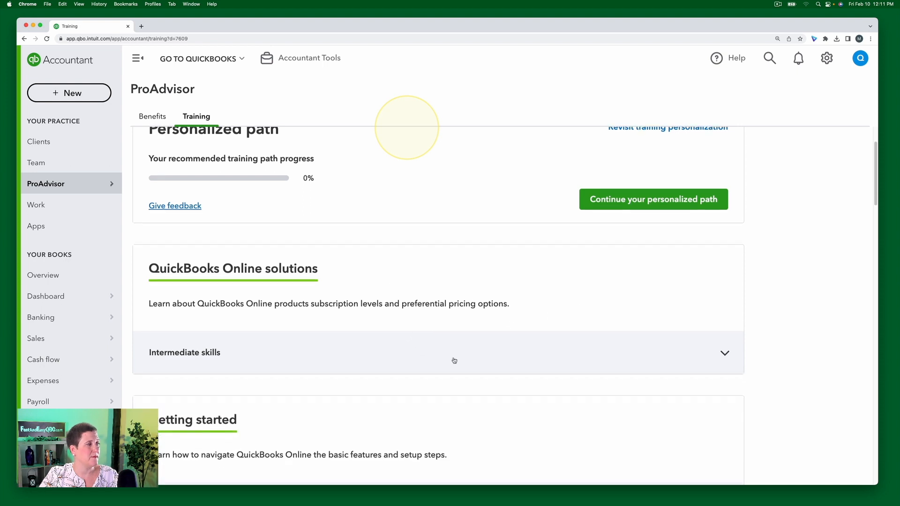
left_click(725, 353)
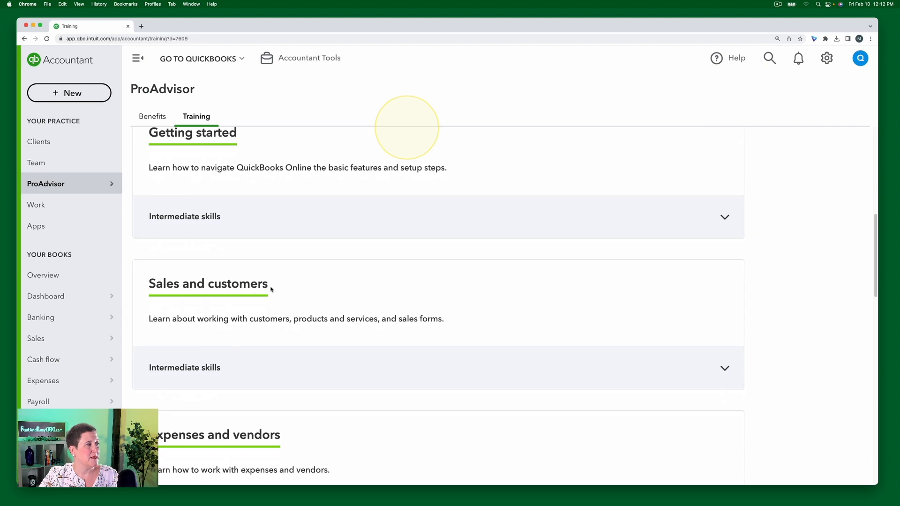
mouse_move(389, 371)
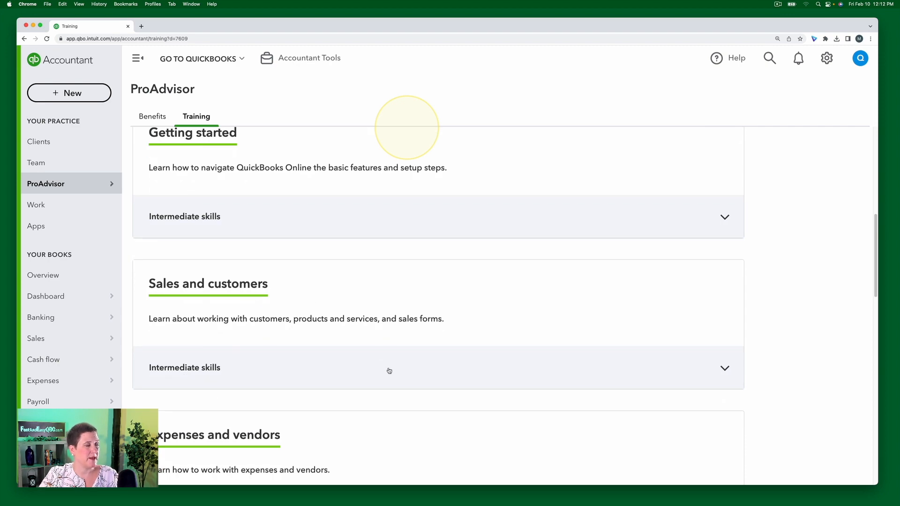
scroll("down", 3)
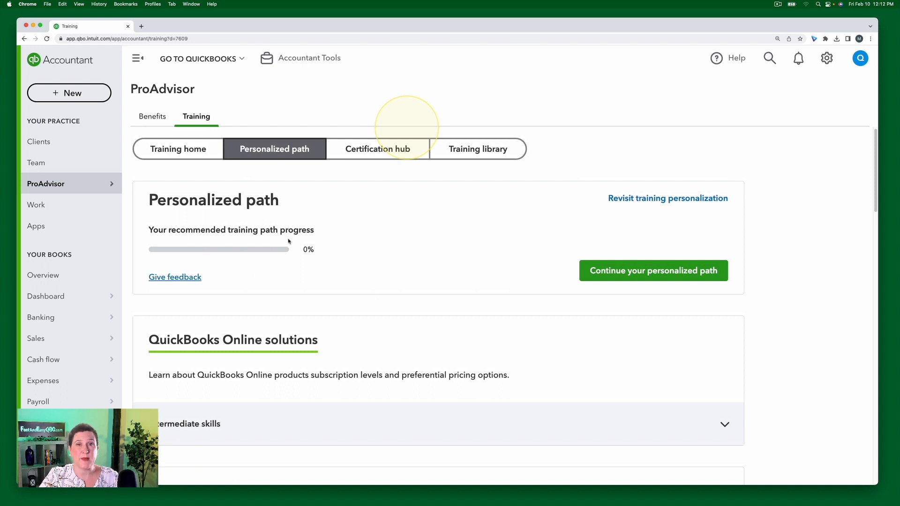
mouse_move(435, 310)
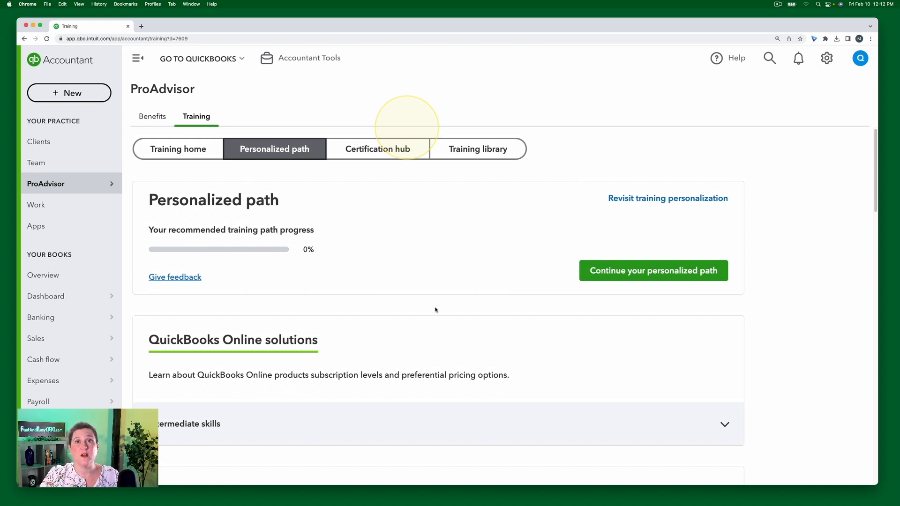
mouse_move(428, 306)
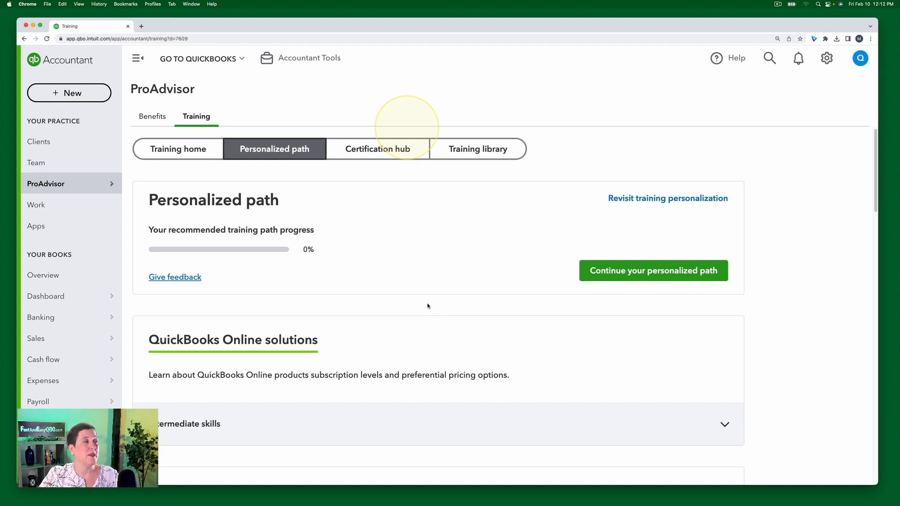
mouse_move(492, 113)
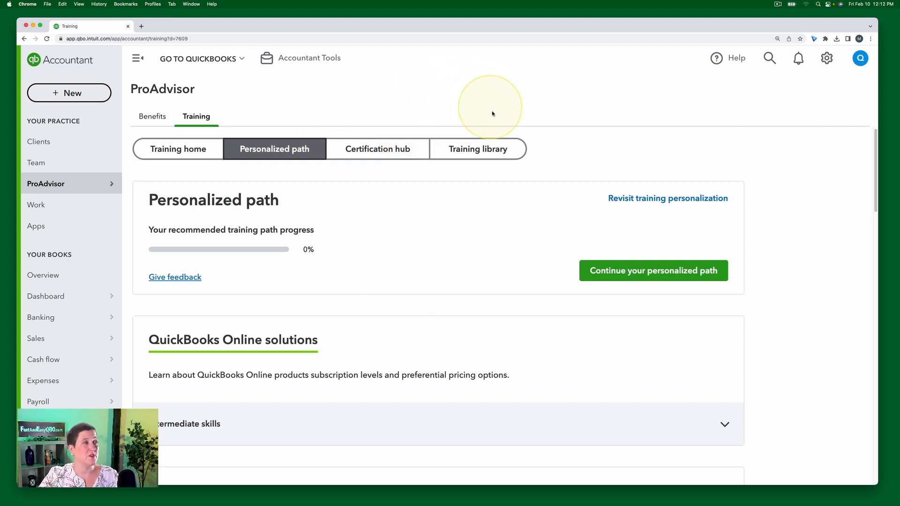
Step: Switch to the Training library and scroll to the QuickBooks Online course tiles
left_click(478, 153)
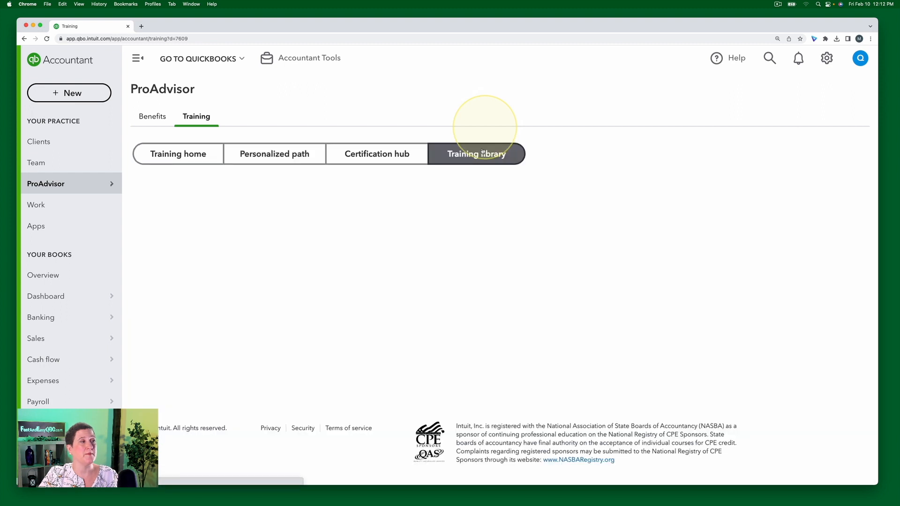
left_click(476, 154)
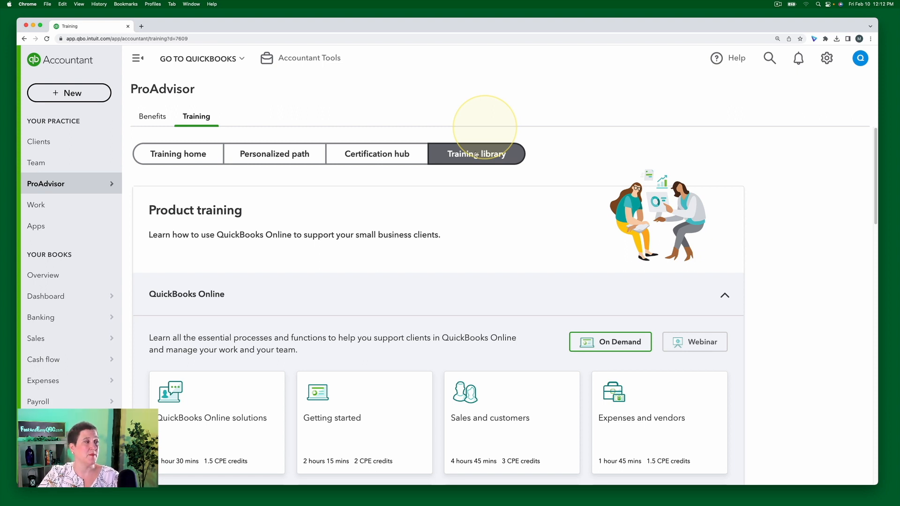
scroll("down", 3)
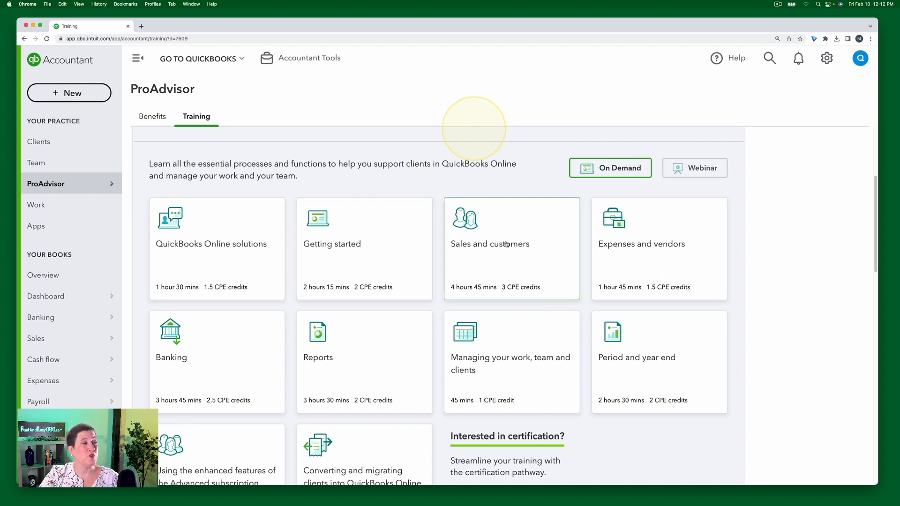
Step: Open the Sales and customers course and review its intermediate and advanced lessons
left_click(511, 244)
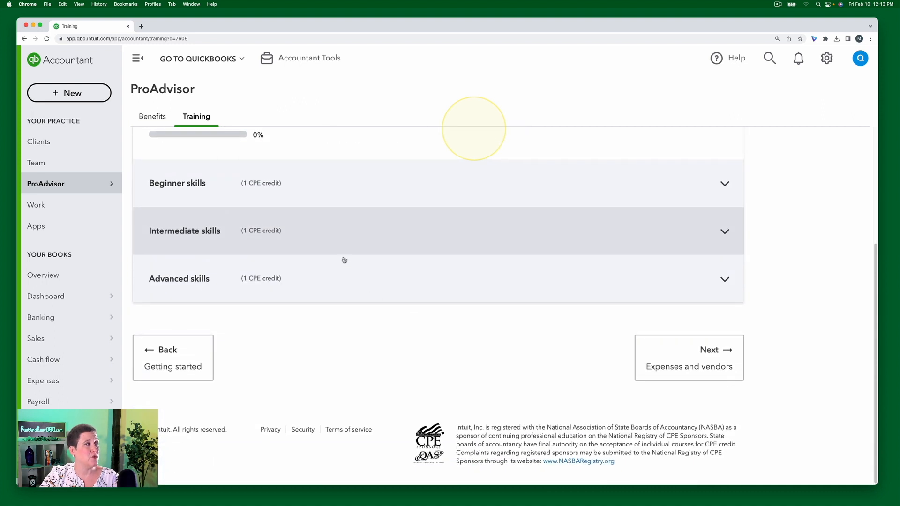
scroll("up", 3)
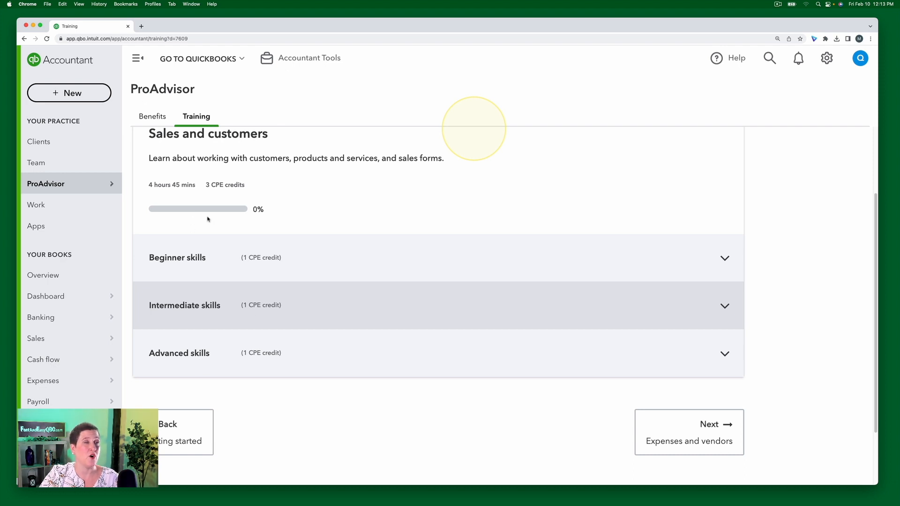
scroll("down", 3)
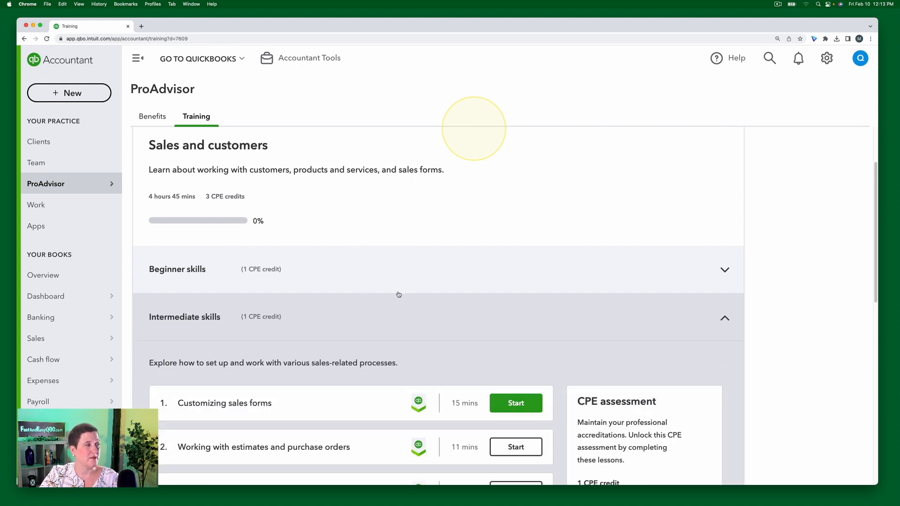
scroll("down", 3)
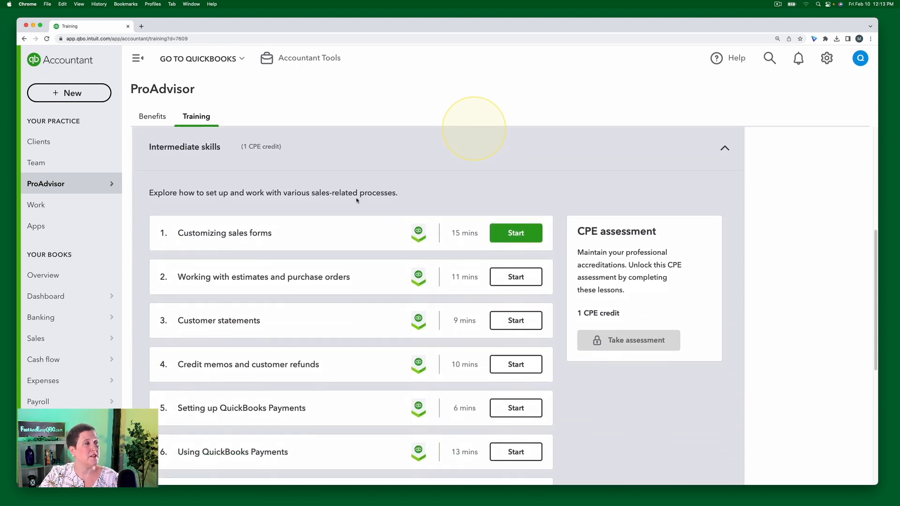
scroll("down", 3)
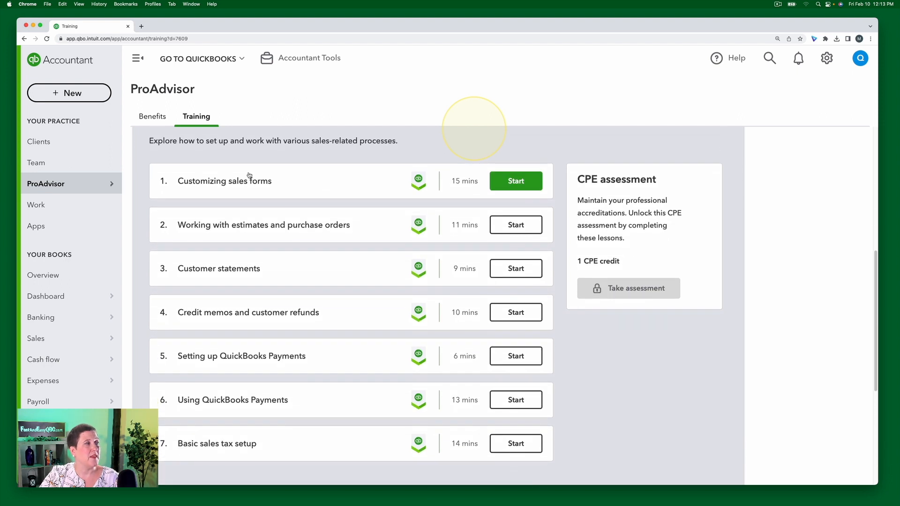
mouse_move(408, 181)
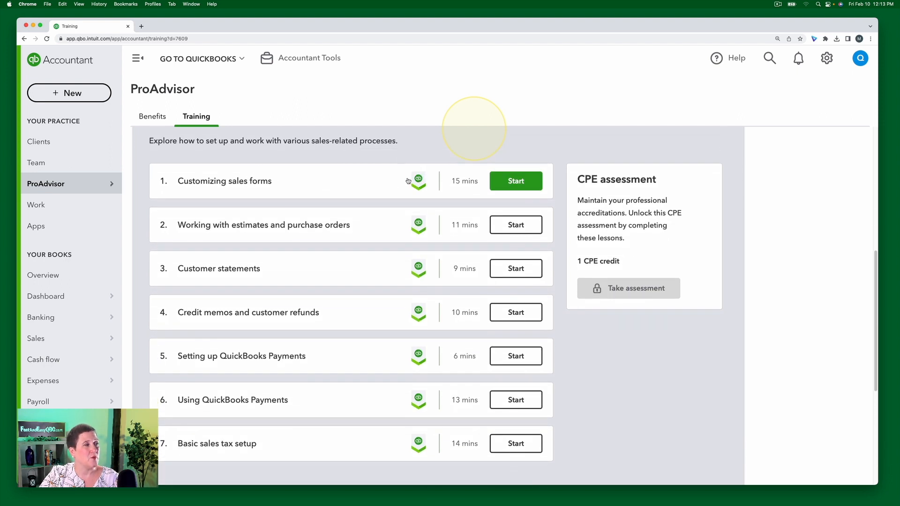
mouse_move(418, 181)
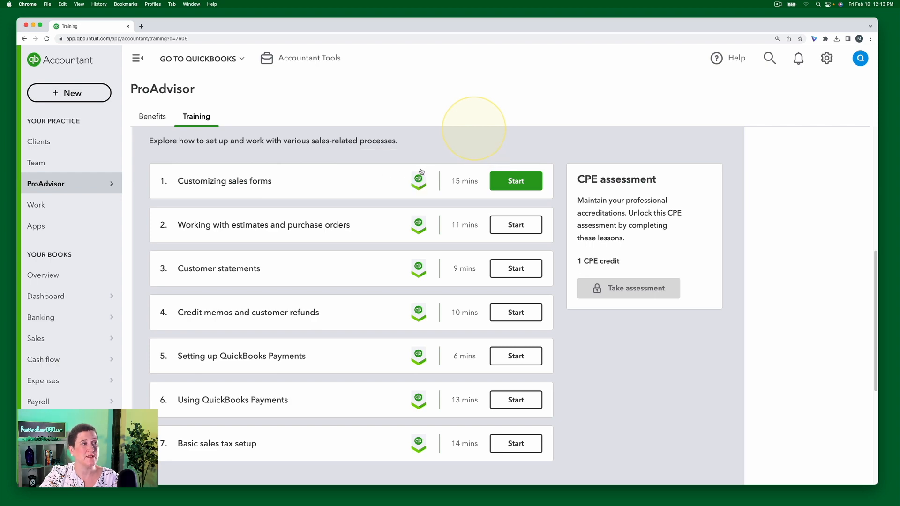
mouse_move(419, 179)
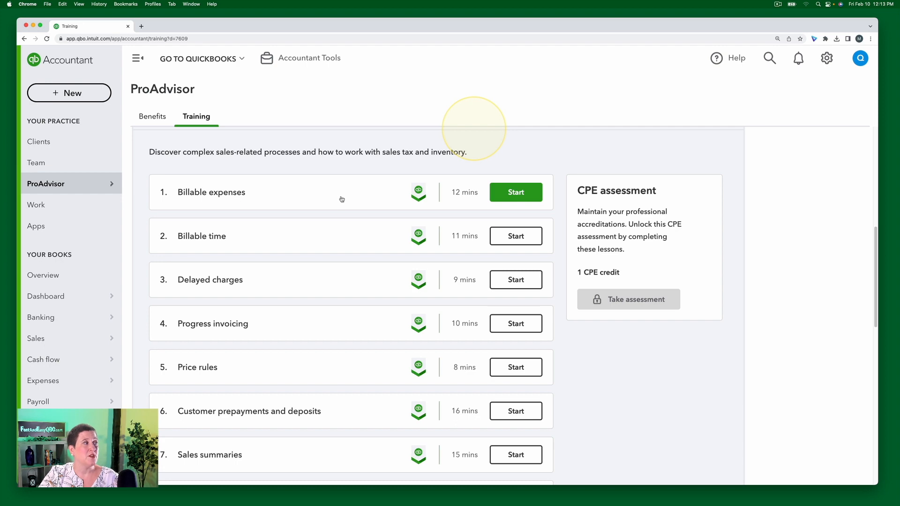
scroll("down", 3)
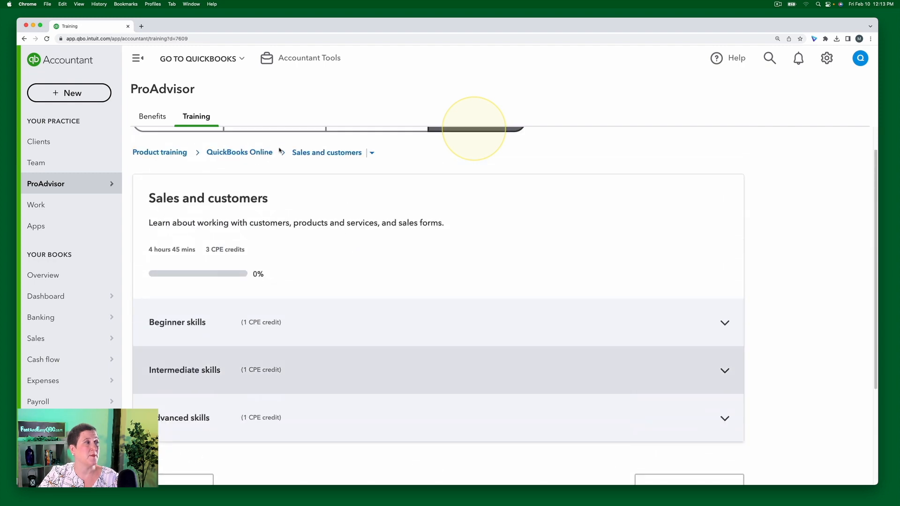
Step: Return to the Personalized path and scroll its 0% QuickBooks Online solutions courses
left_click(274, 154)
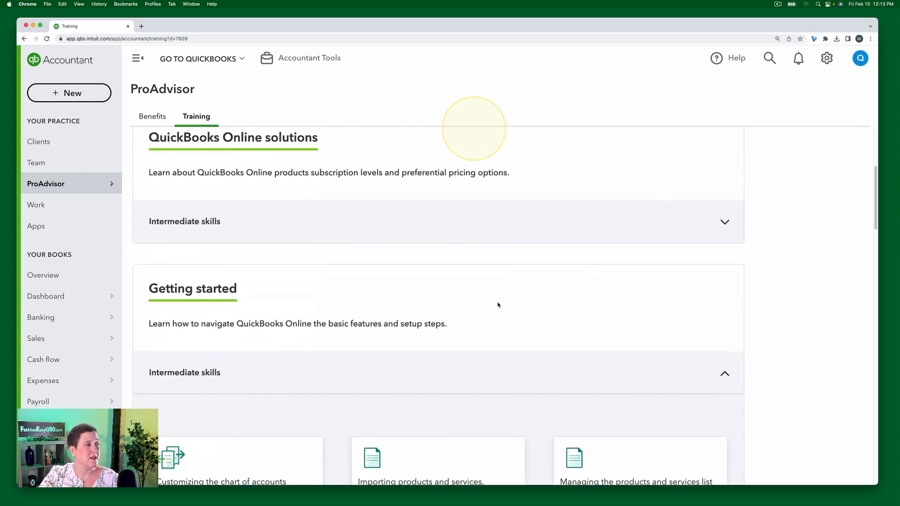
scroll("down", 3)
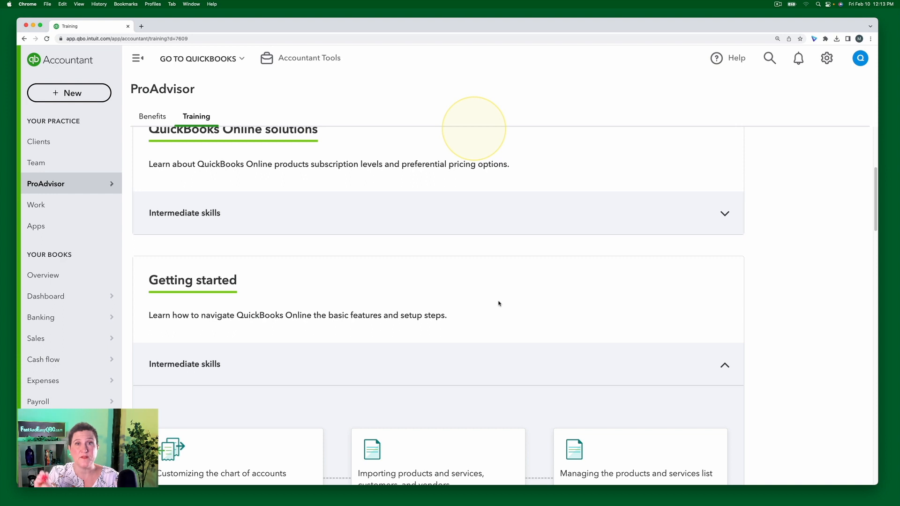
mouse_move(344, 245)
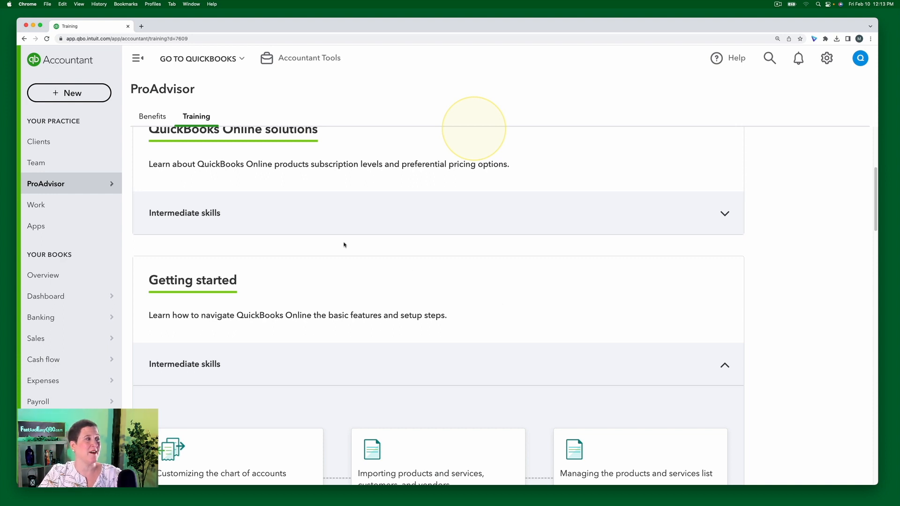
mouse_move(418, 247)
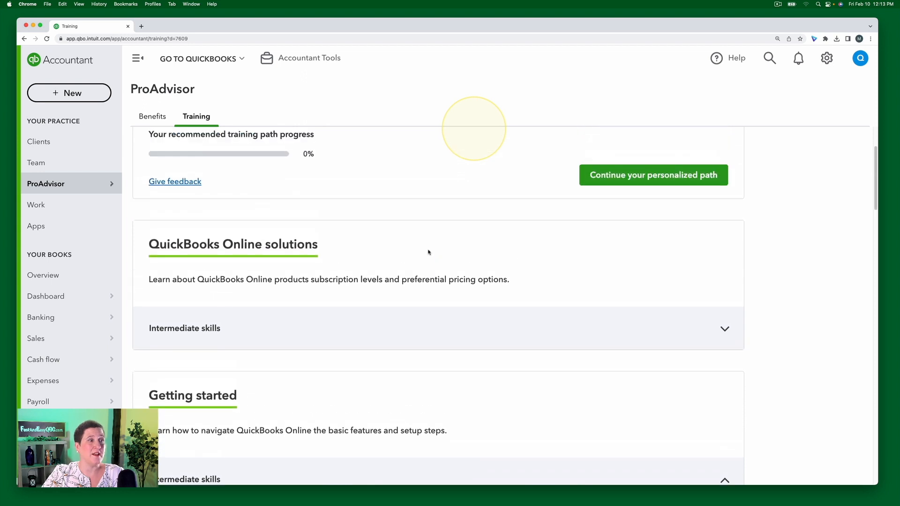
scroll("down", 3)
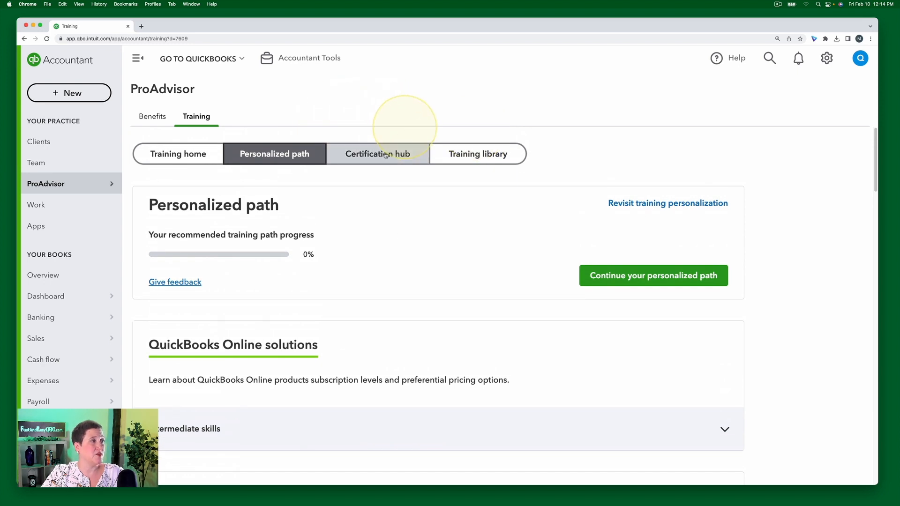
Step: Open the Certification hub showing the exam's 0 of 5 sections passed, attempt 1 of 3
left_click(377, 153)
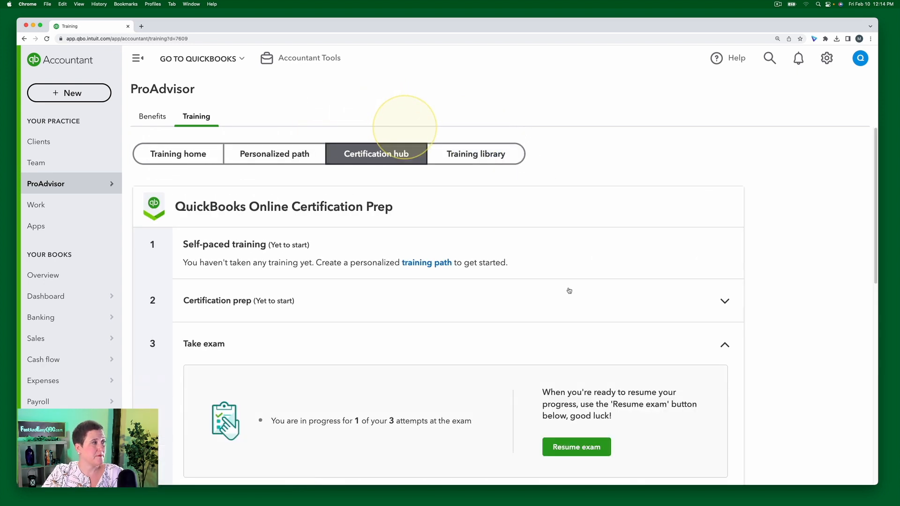
scroll("down", 3)
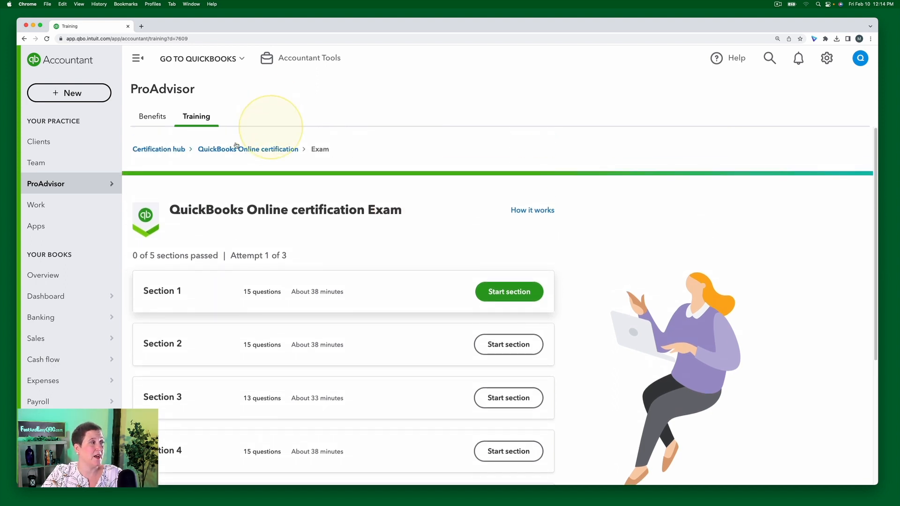
Step: Revisit the Personalized path and scroll to the QuickBooks Online solutions intermediate lessons
left_click(196, 116)
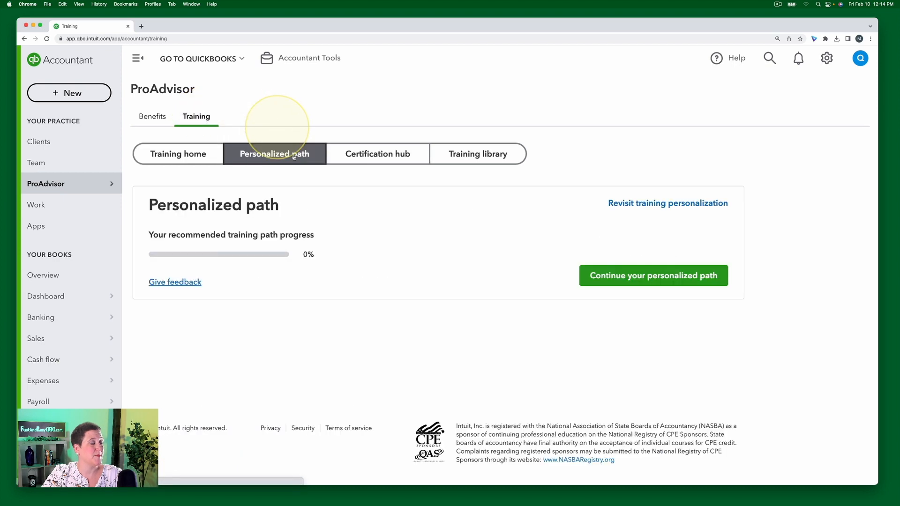
scroll("down", 3)
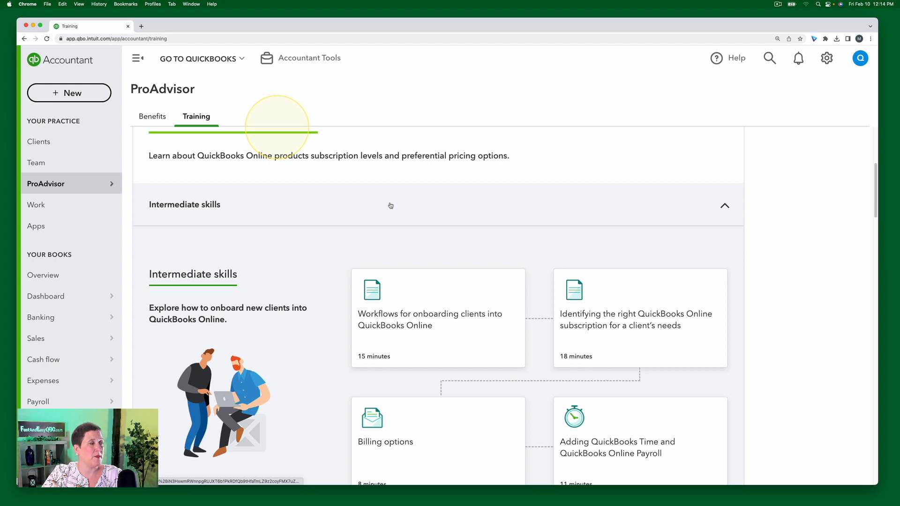
scroll("down", 3)
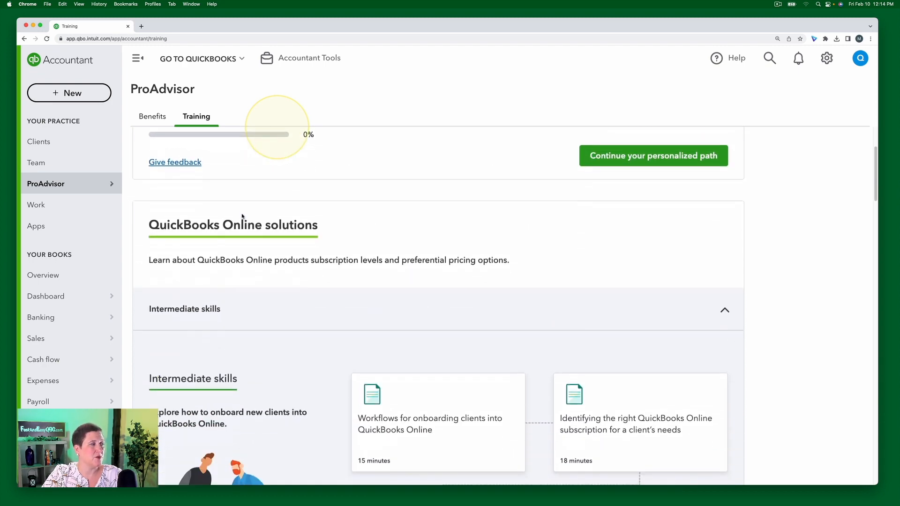
scroll("down", 3)
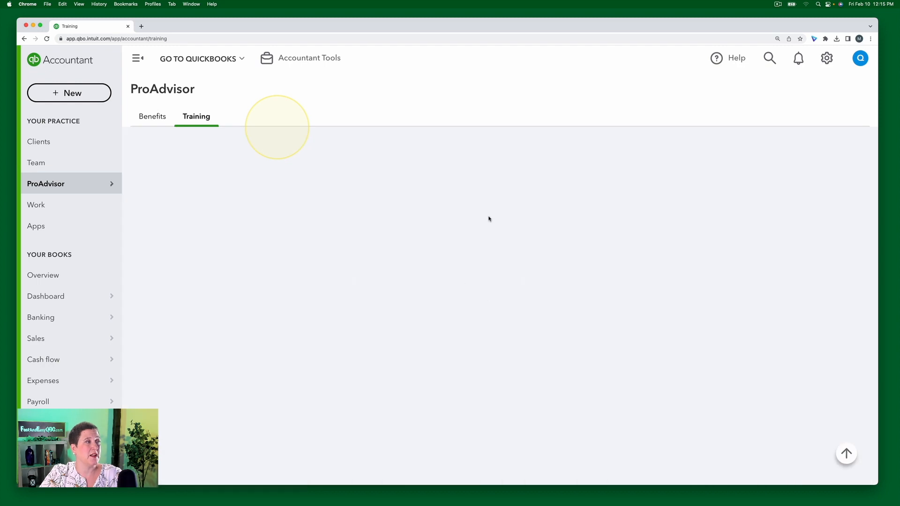
Step: Advance through the Intermediate skills lesson parts to the Client onboarding template section (4 of 7 viewed)
left_click(196, 116)
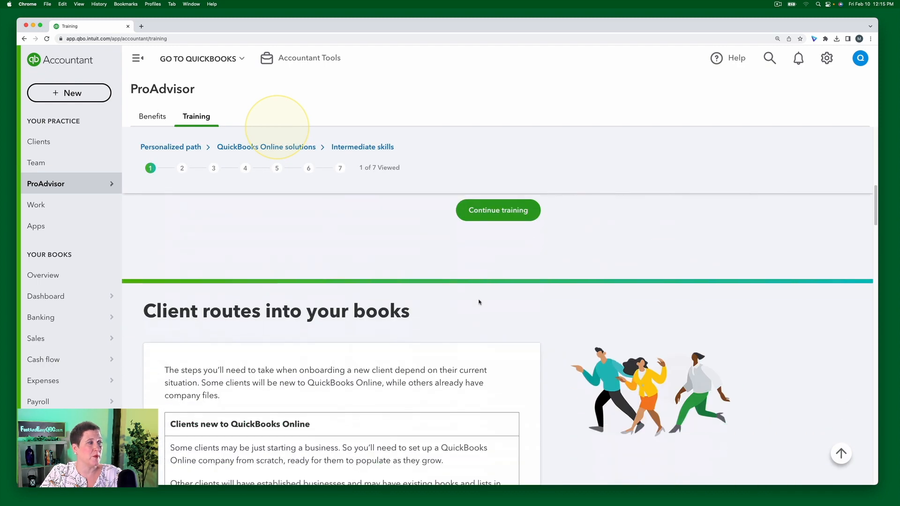
left_click(498, 210)
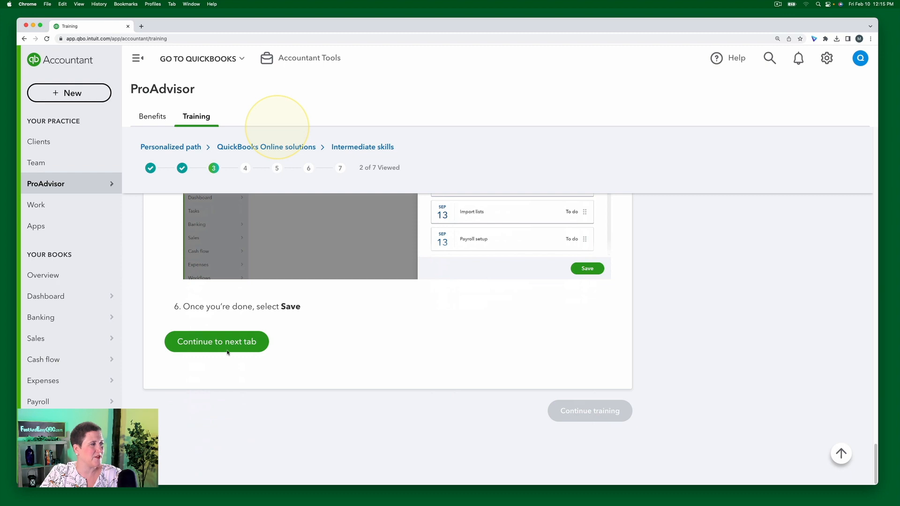
left_click(216, 342)
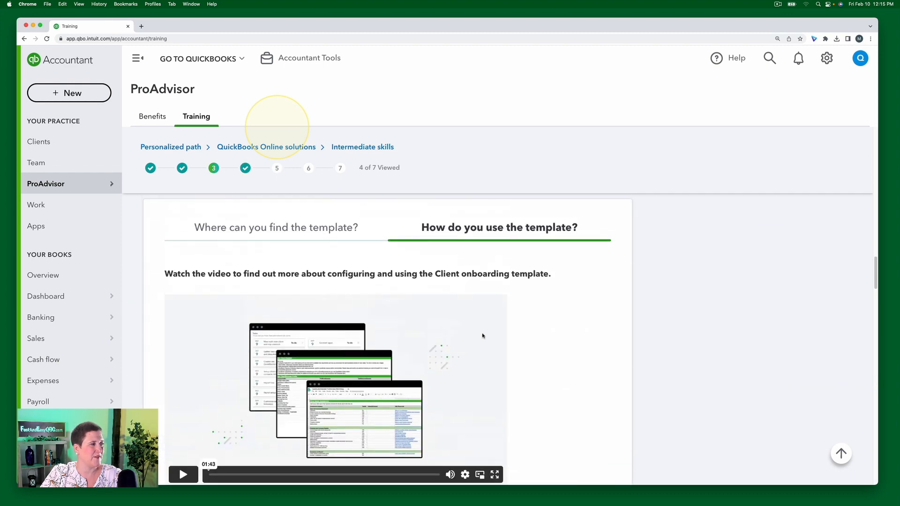
scroll("down", 3)
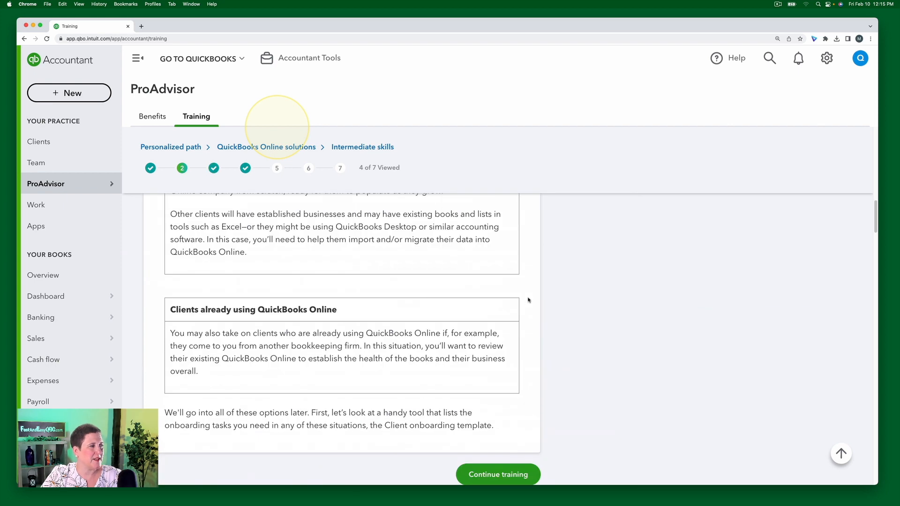
left_click(497, 473)
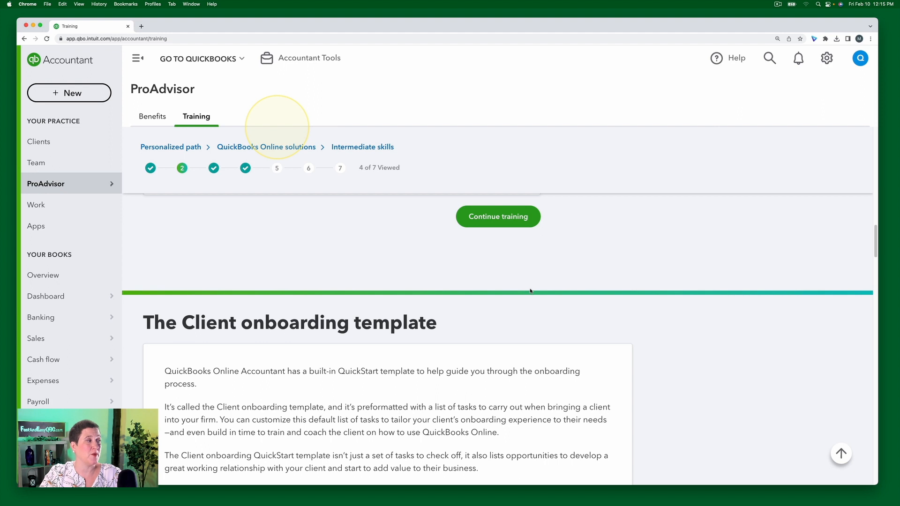
mouse_move(511, 301)
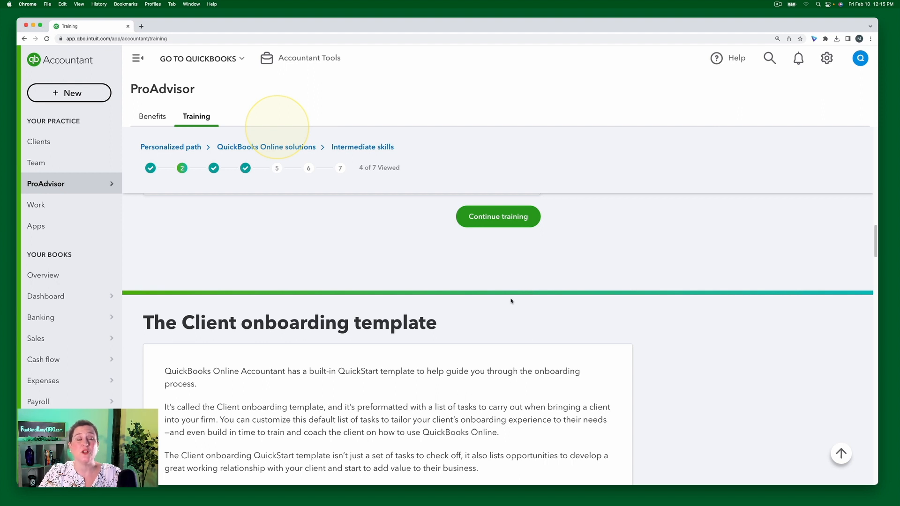